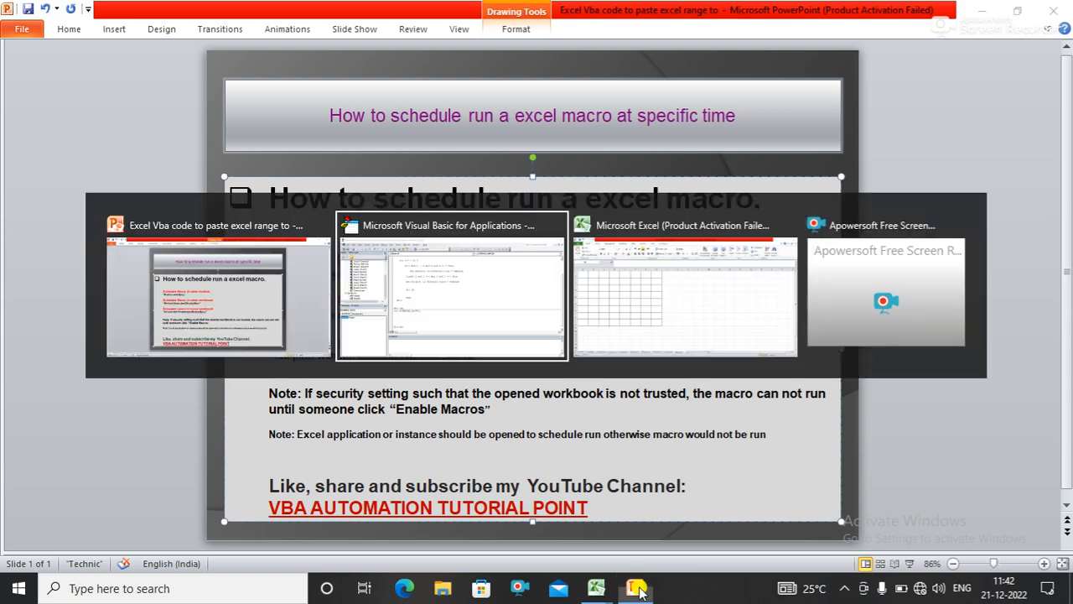
In SCHEDULE_MACRO, begin an Application.OnTime line with the time "11:45:00"
click(451, 285)
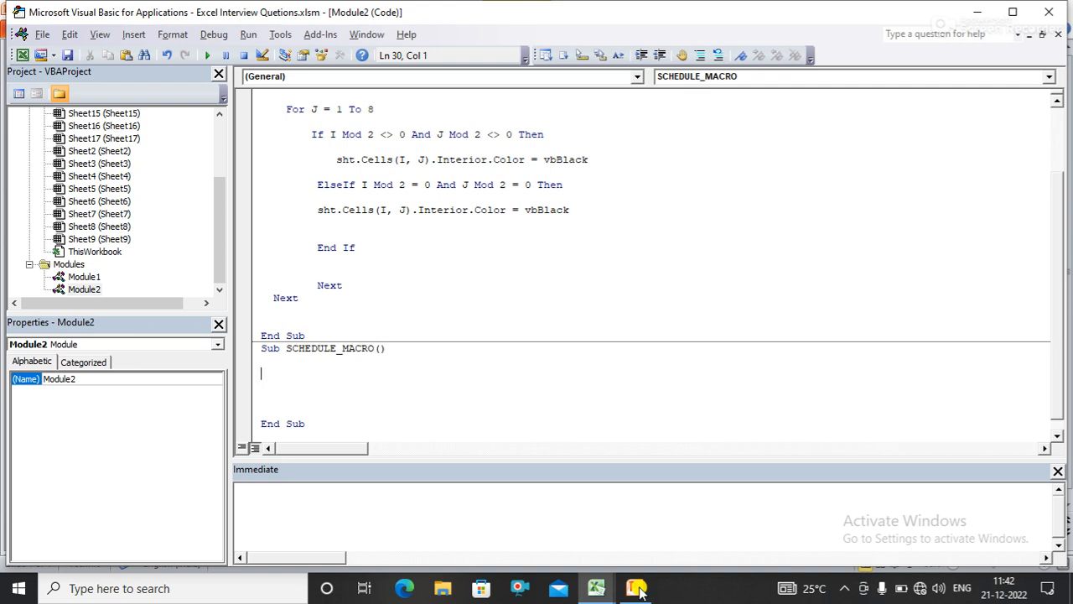
text(APP)
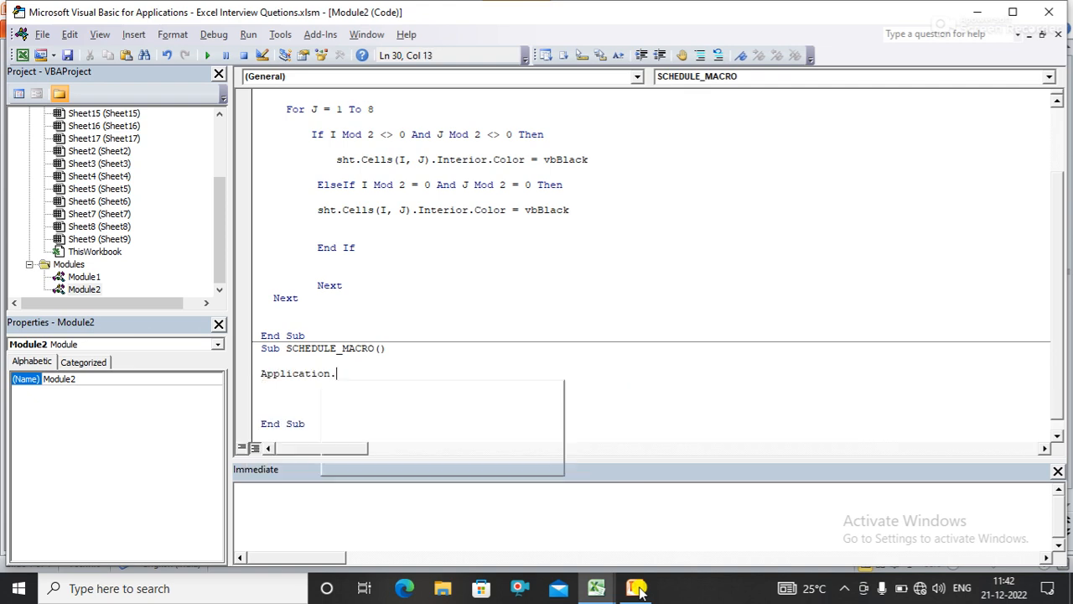
text(ONT)
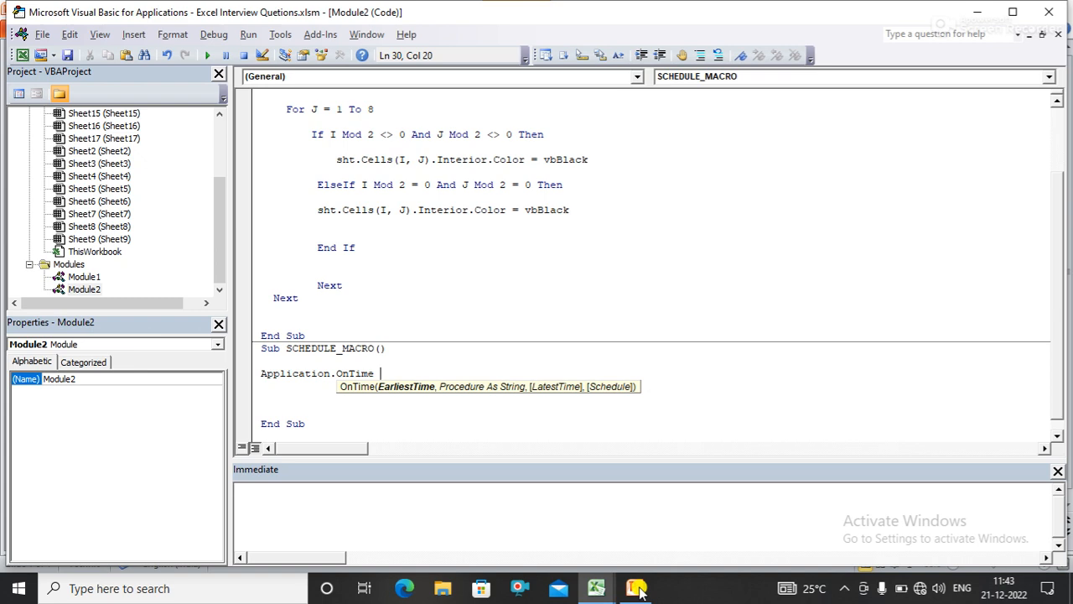
text("11)
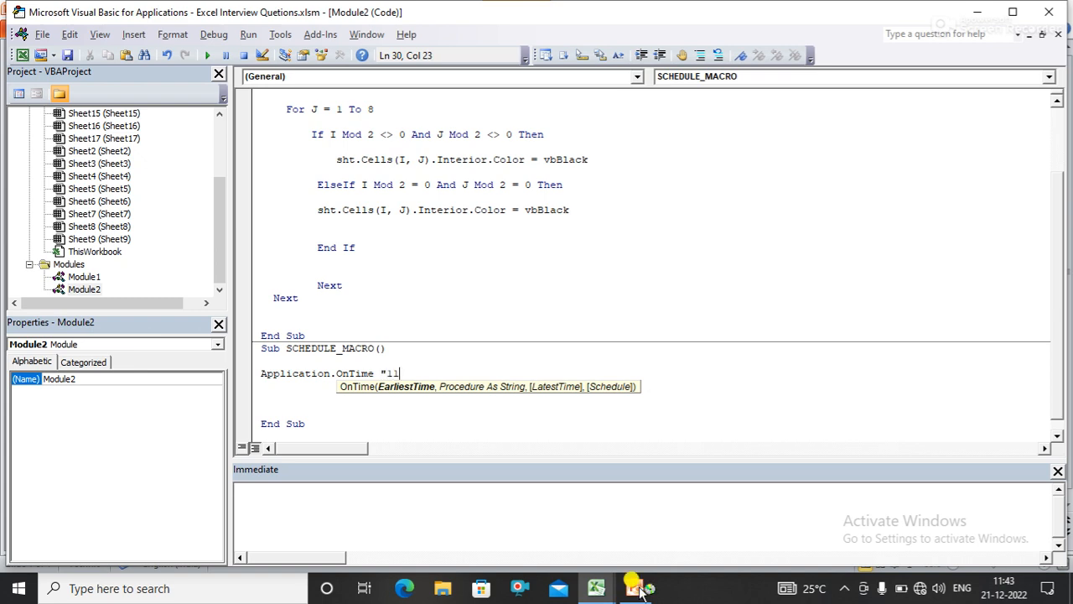
text(:)
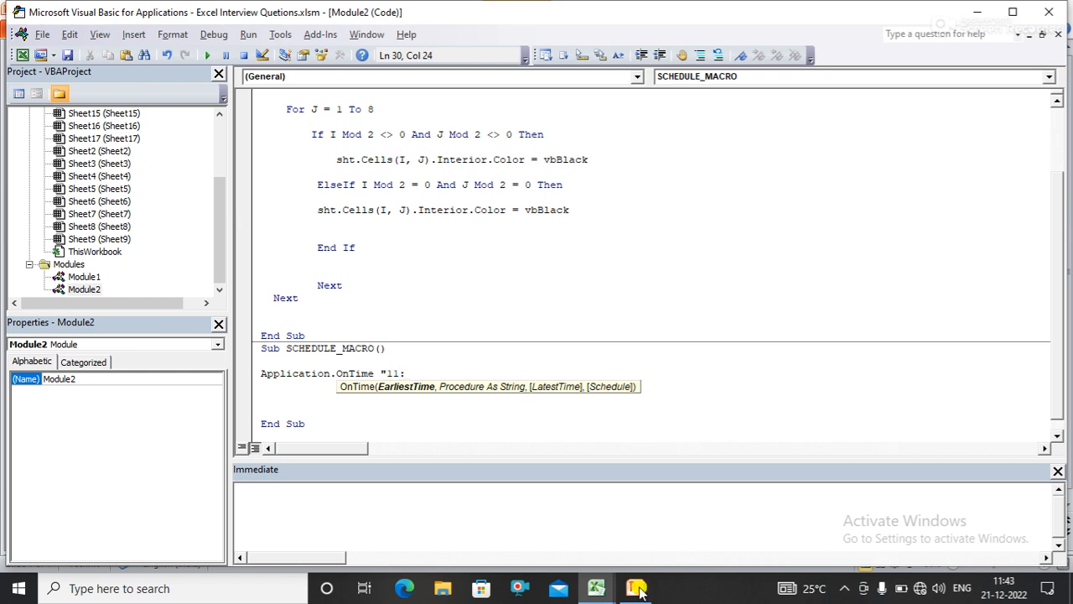
text(45:)
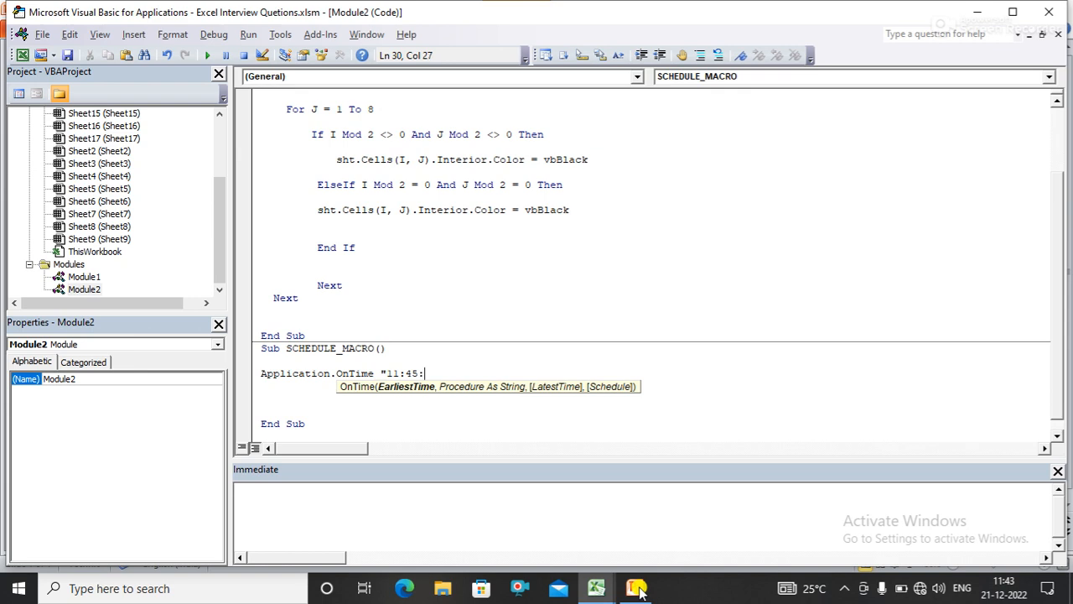
text(00)
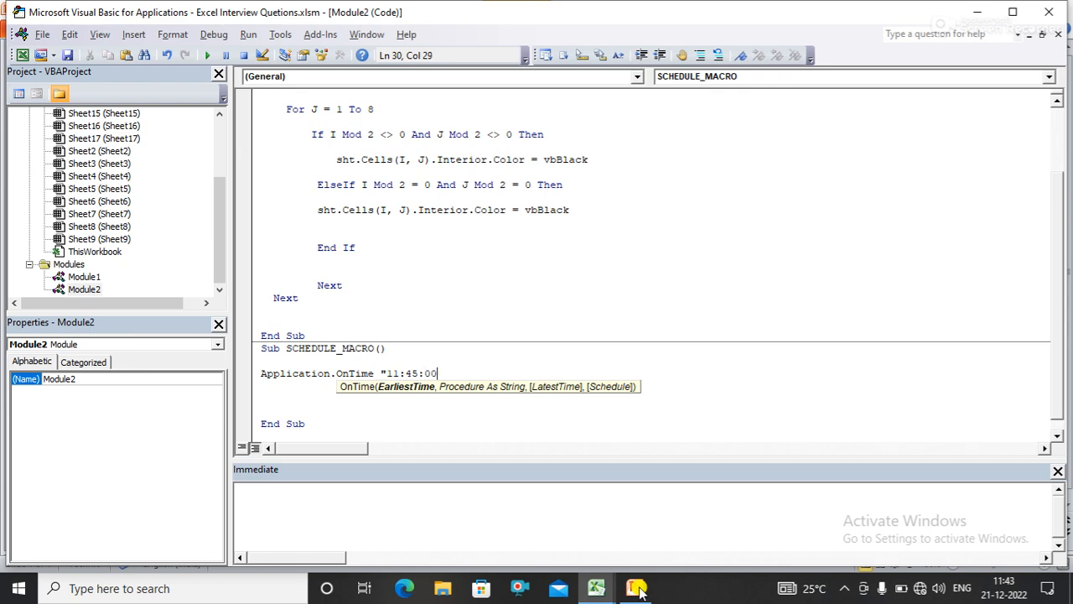
Finish the OnTime call so it schedules "NEW_MACRO" as the procedure to run
text(")
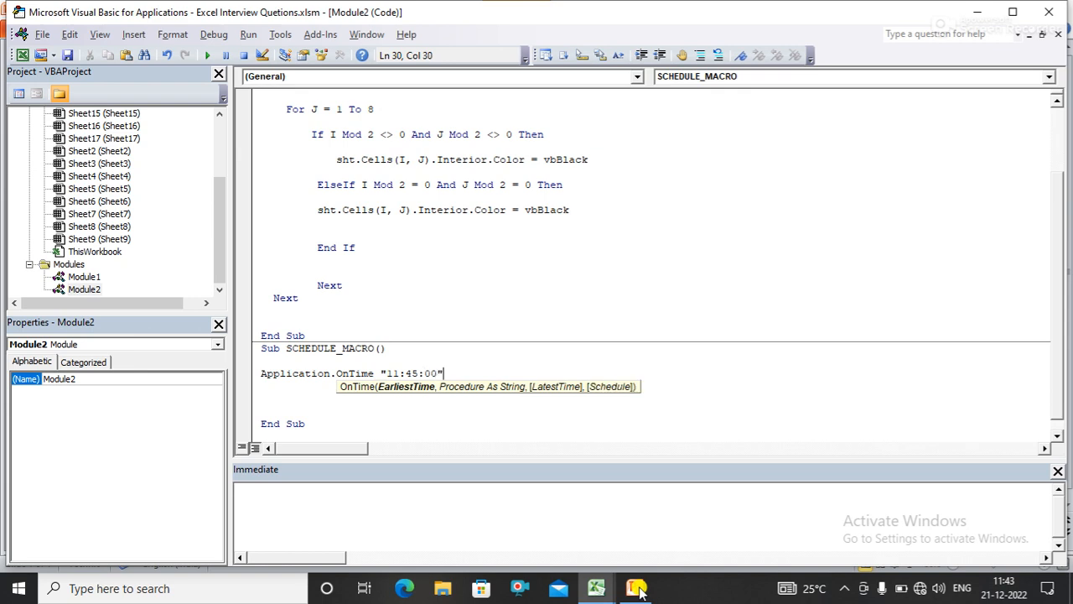
text(,)
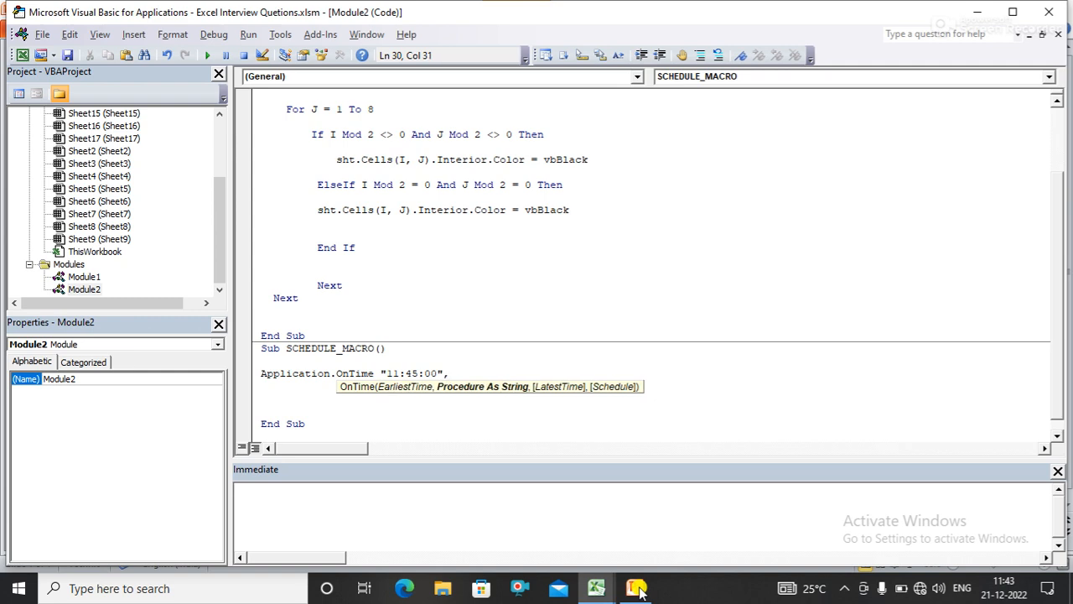
text(")
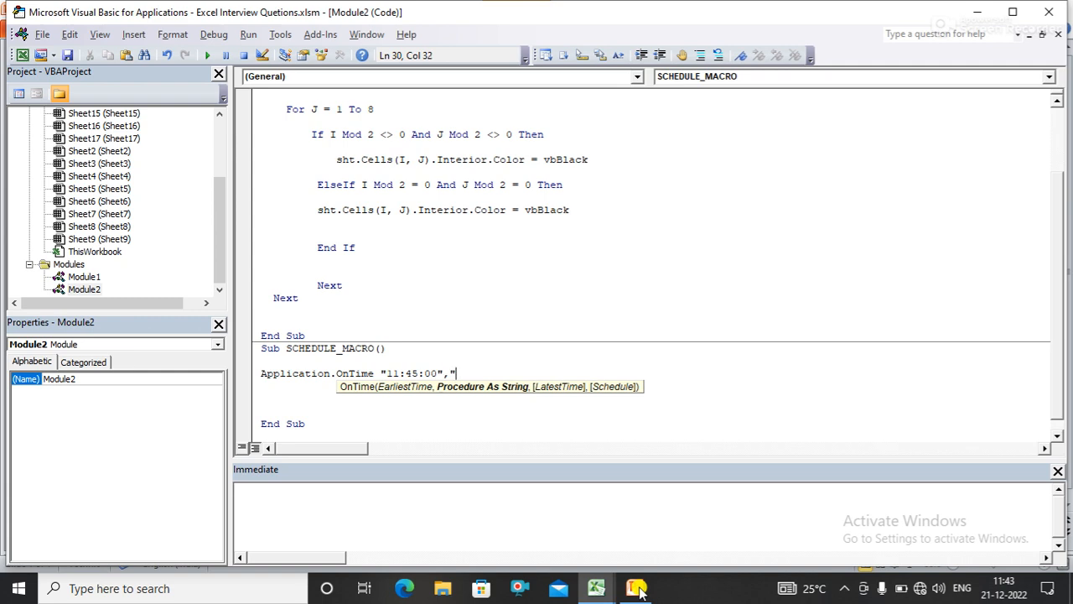
text(NEW)
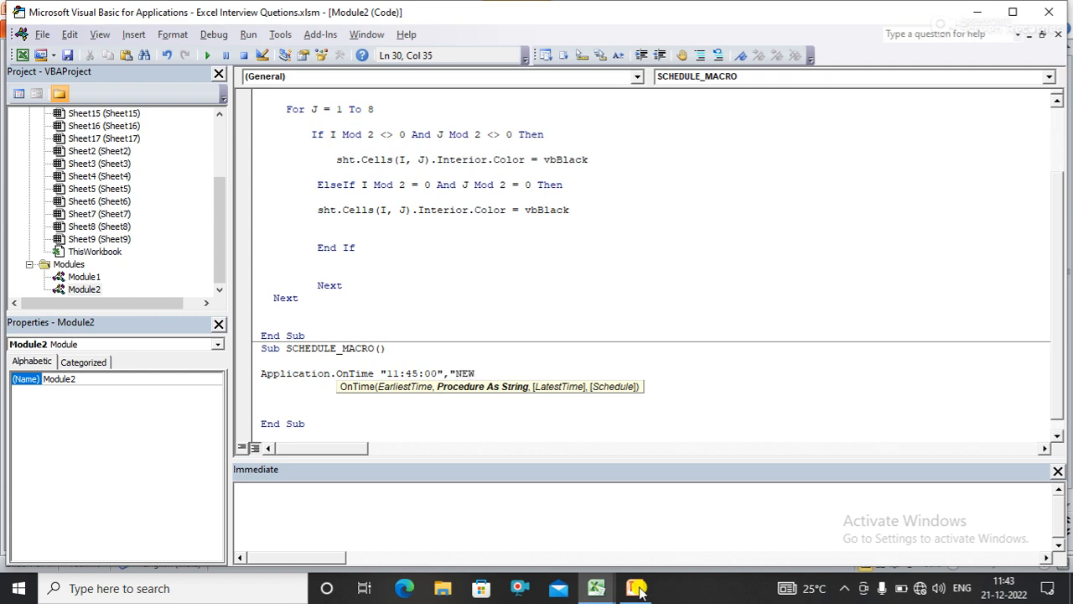
text(_MACR)
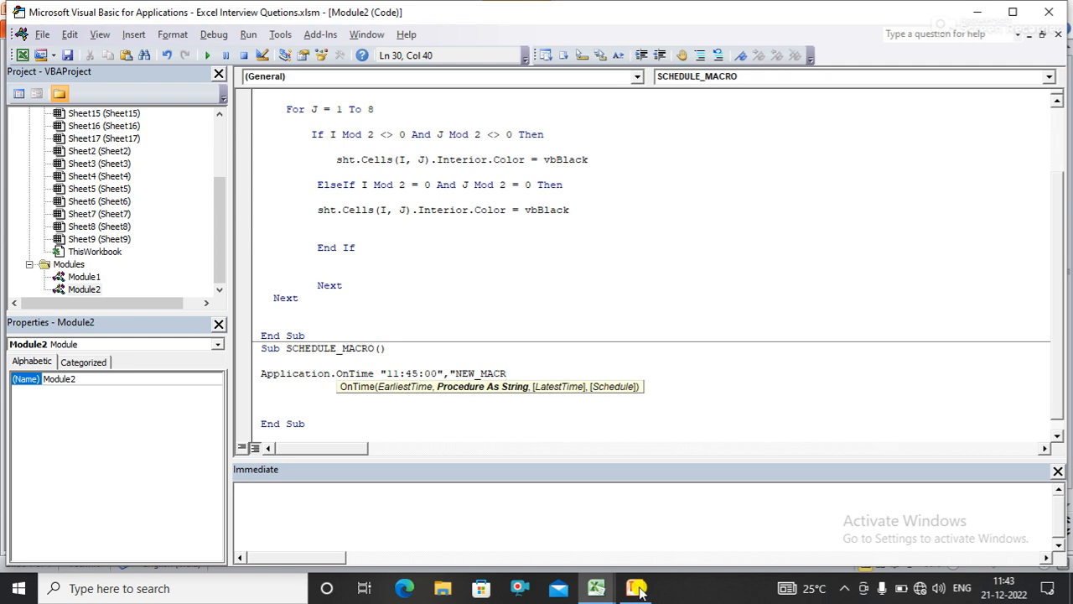
text(O")
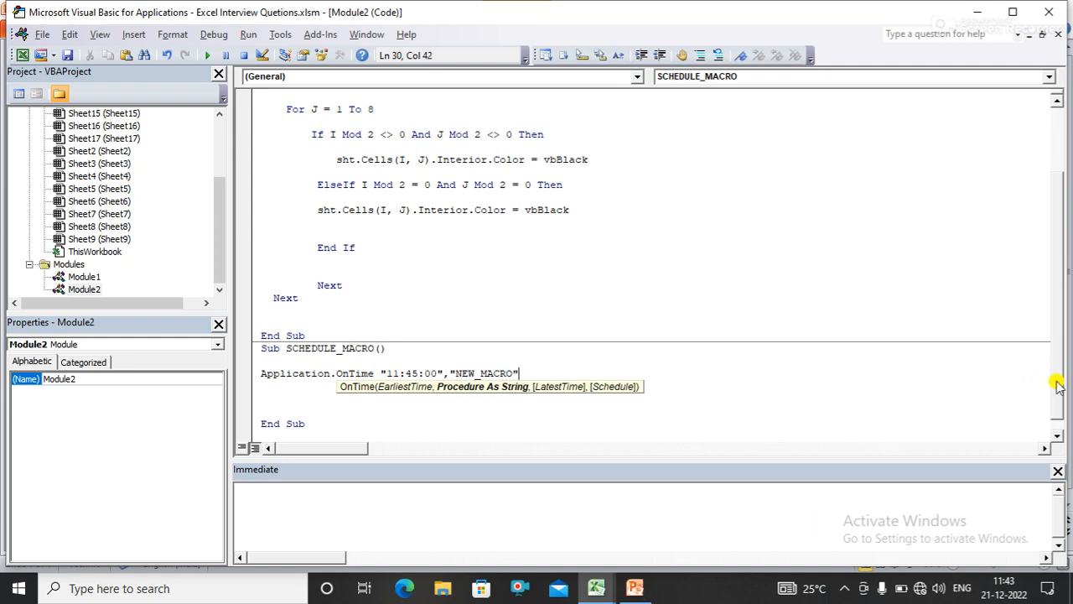
scroll(up, 3)
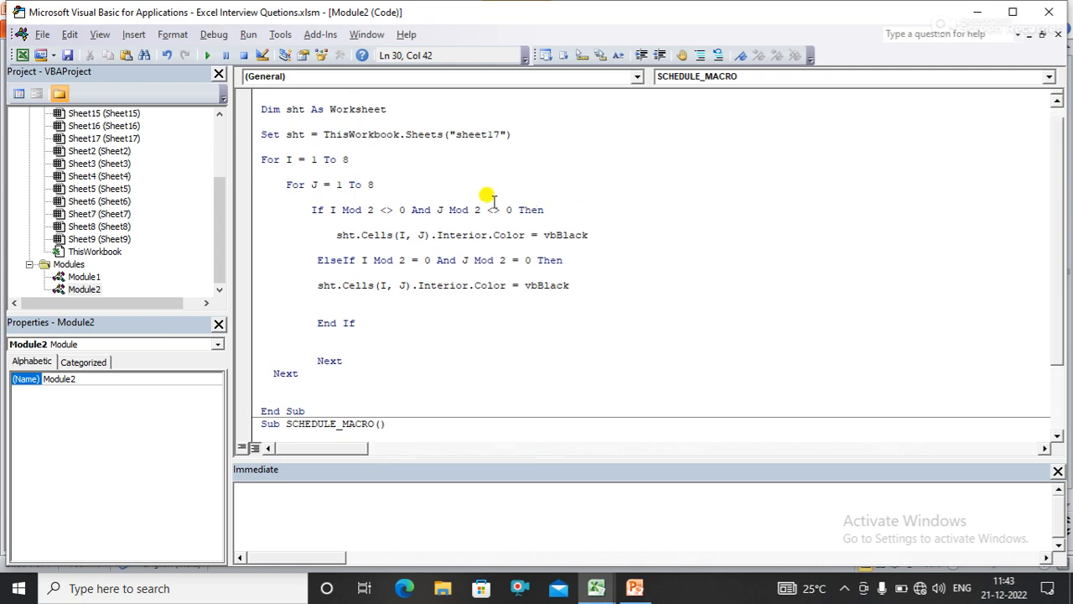
mouse_move(1058, 158)
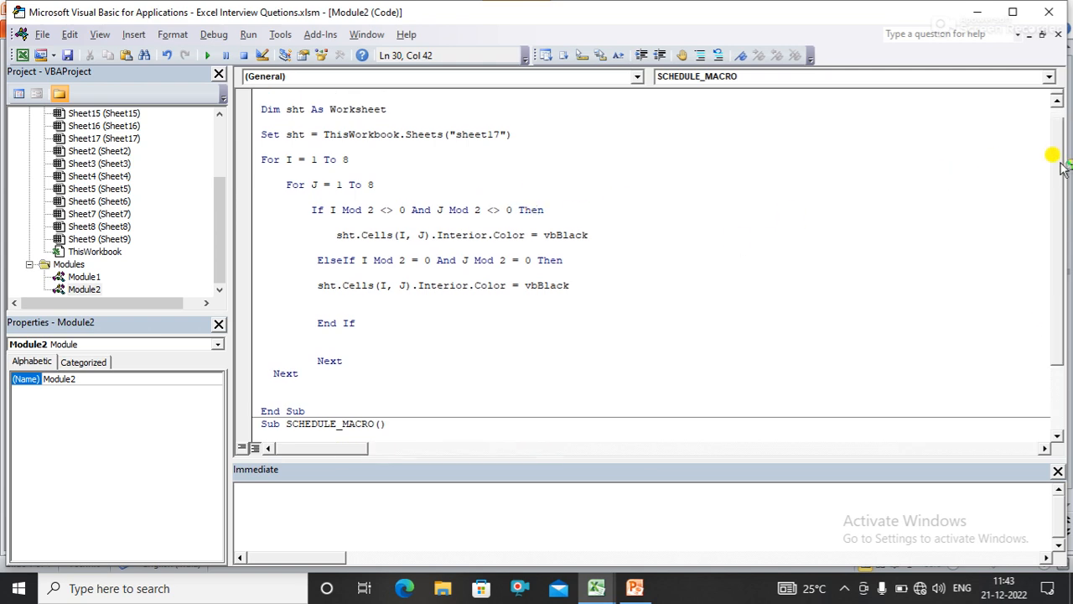
scroll(up, 3)
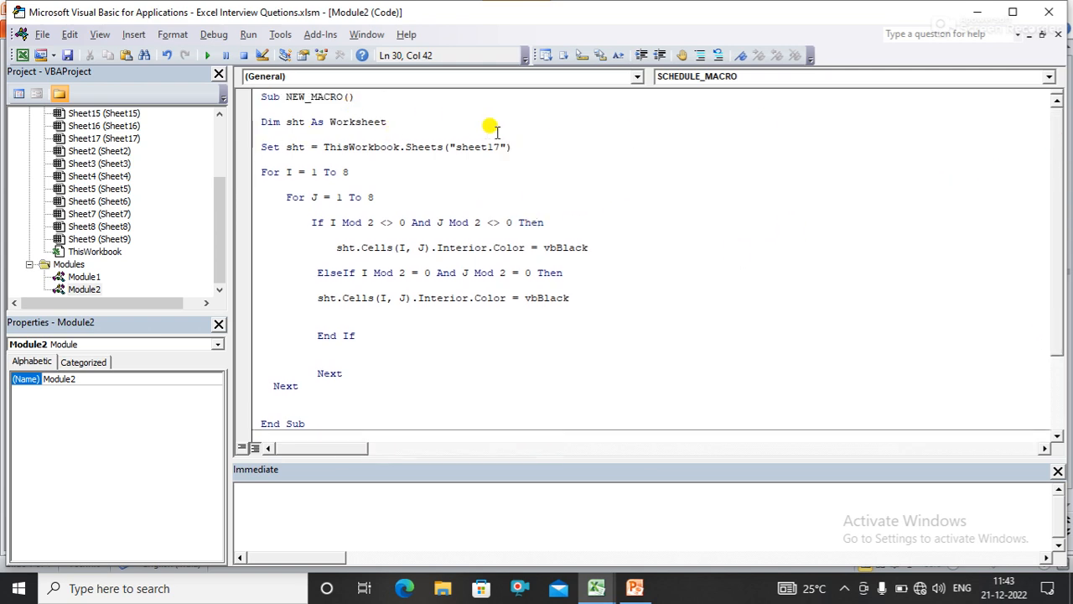
scroll(down, 3)
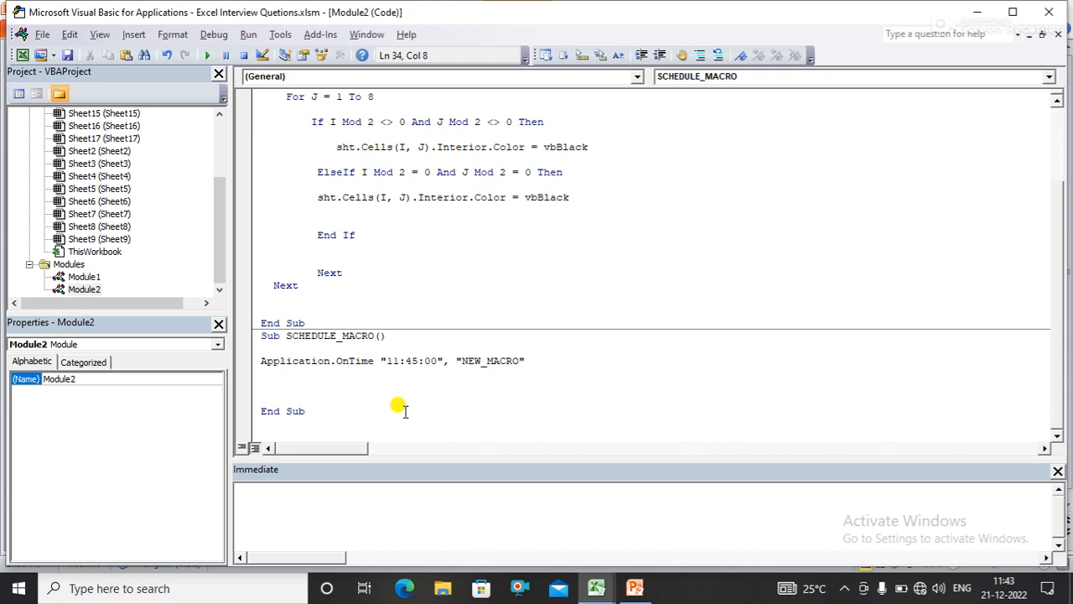
click(308, 411)
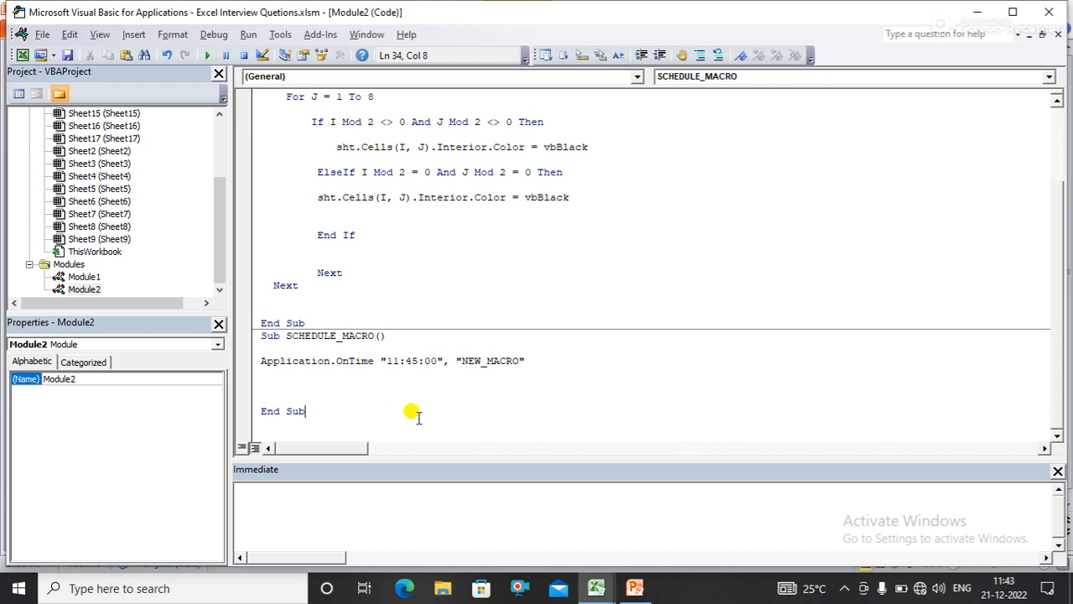
mouse_move(596, 587)
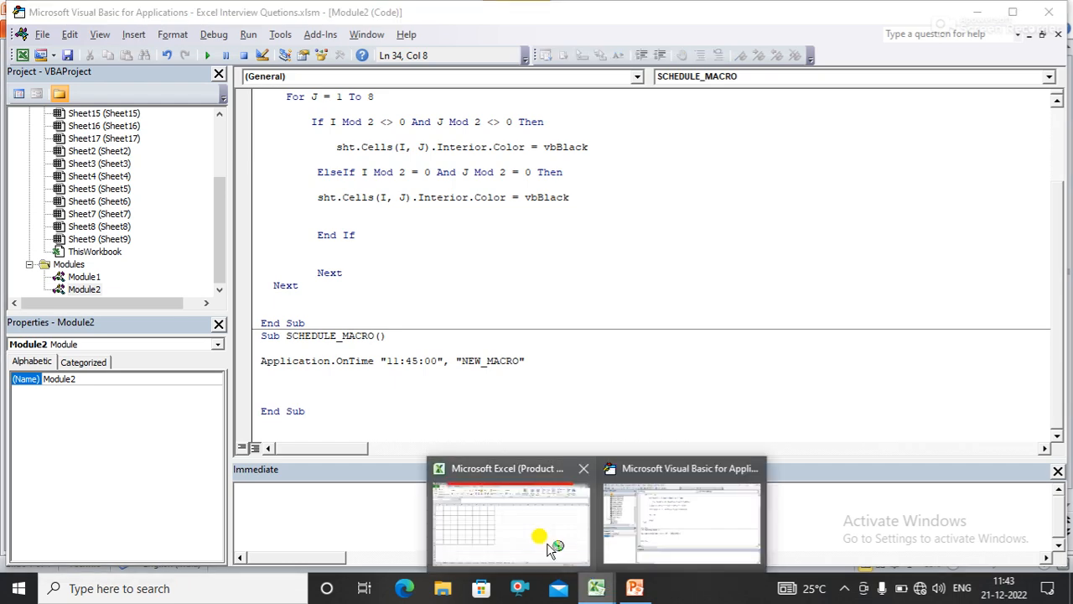
Switch to PowerPoint's slide on scheduling macros in other modules, workbooks and closed workbooks
click(509, 519)
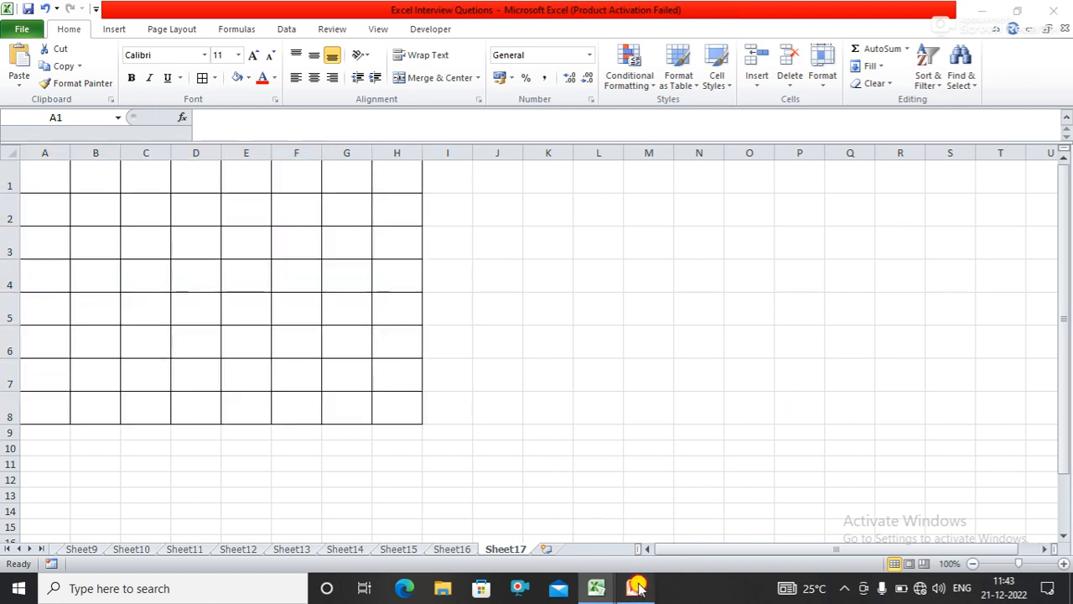
click(634, 587)
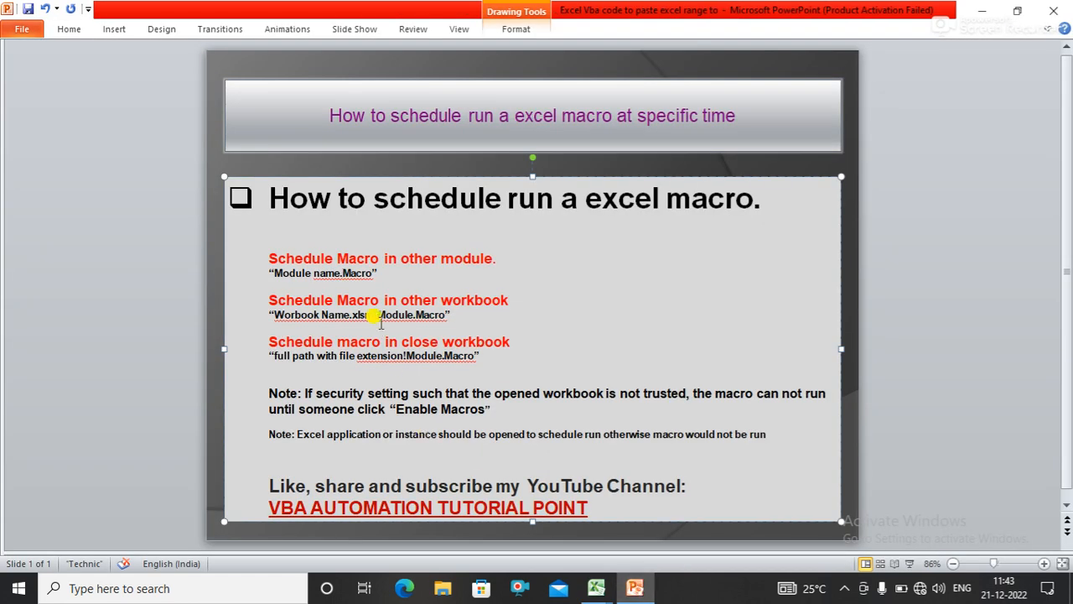
mouse_move(391, 258)
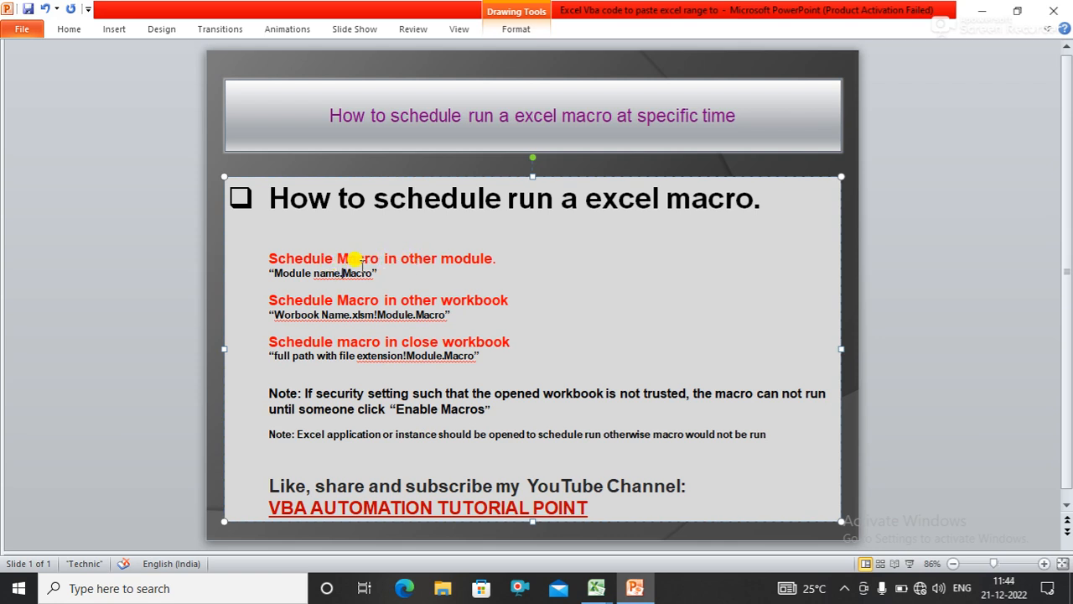
mouse_move(294, 279)
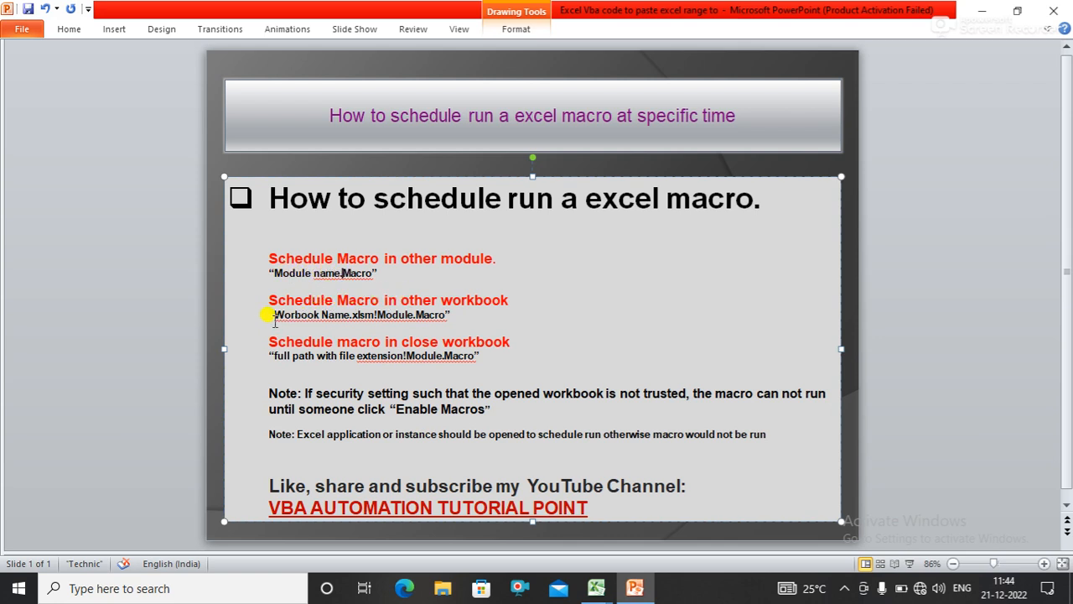
mouse_move(355, 314)
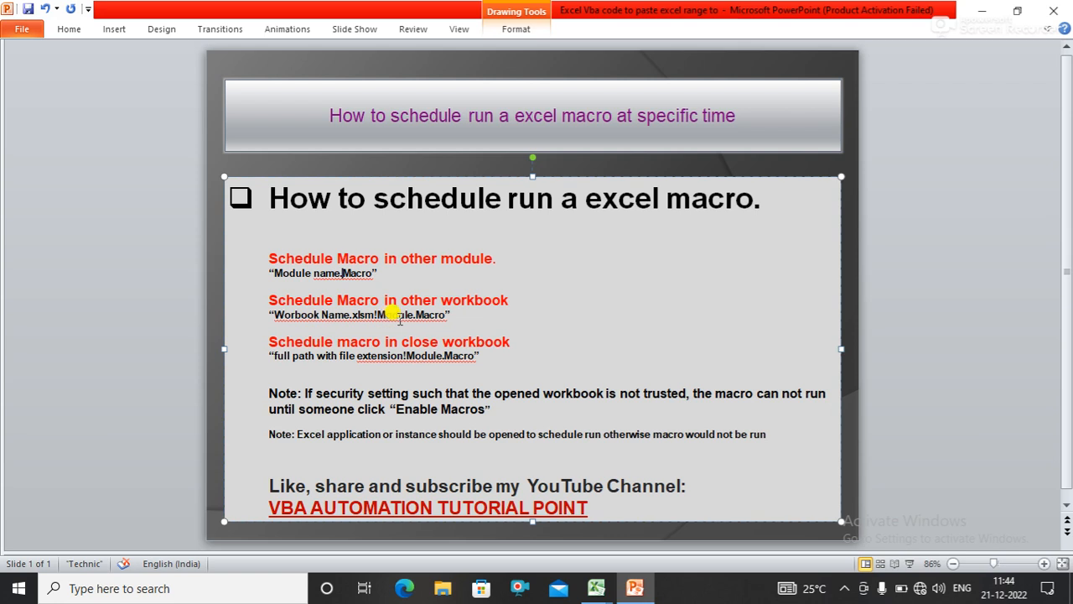
mouse_move(440, 369)
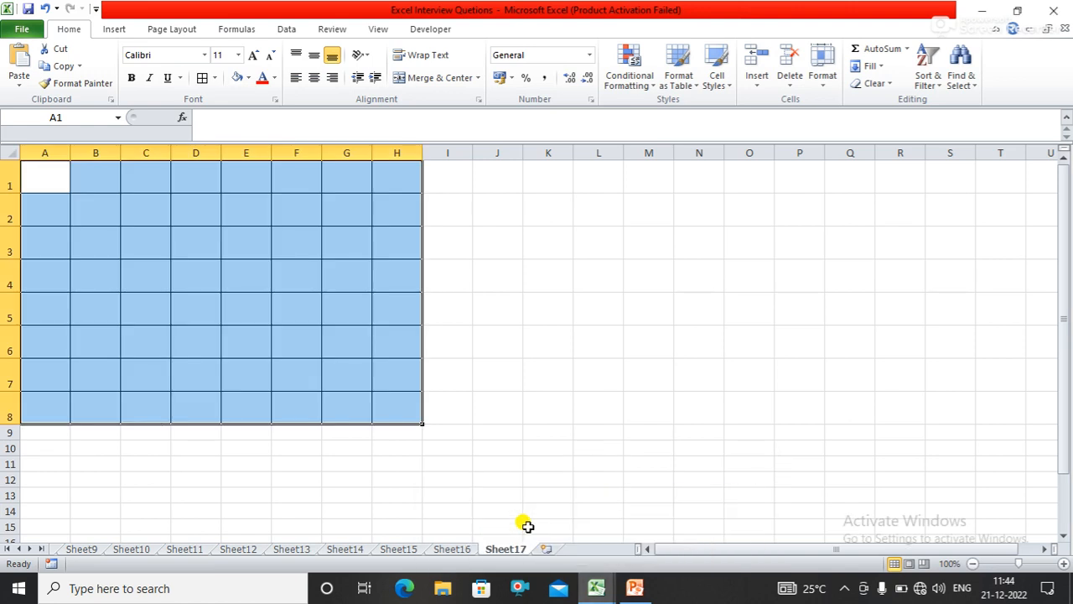
mouse_move(335, 362)
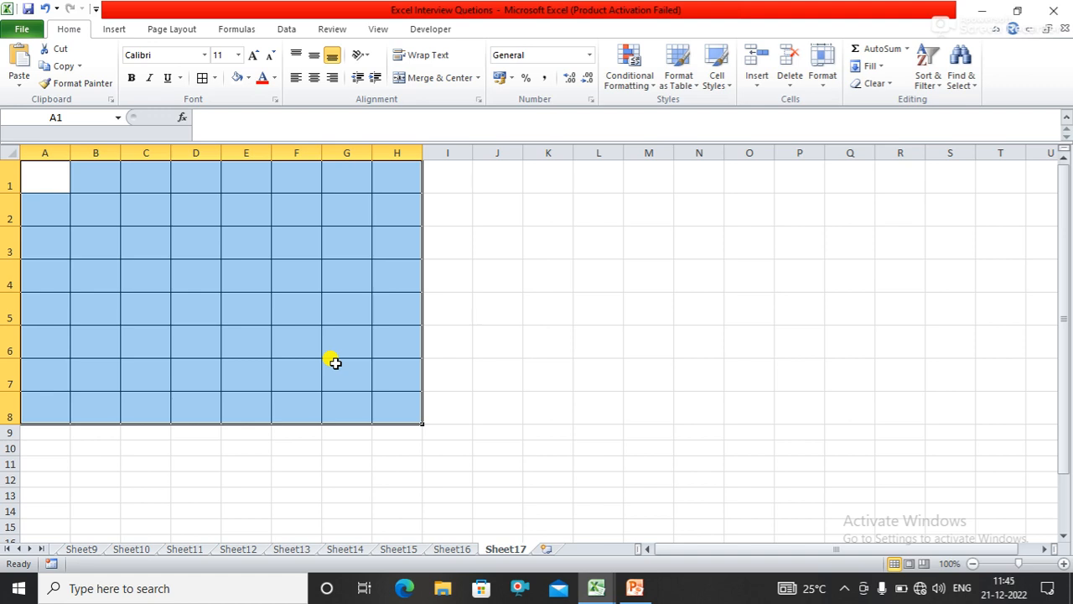
mouse_move(326, 270)
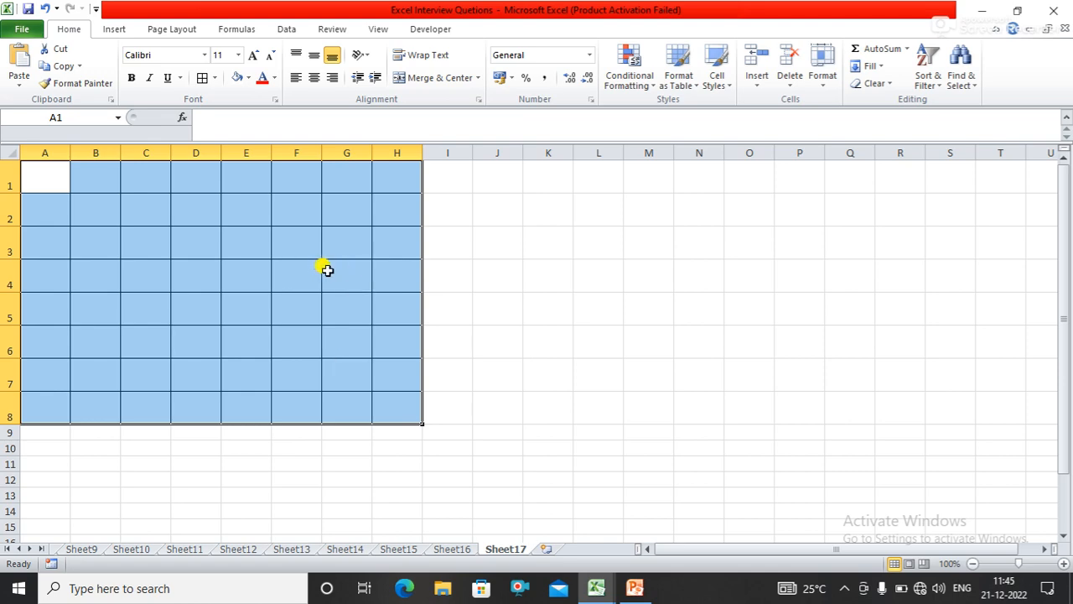
Return to the VBA editor showing SCHEDULE_MACRO's OnTime line with Alt+Tab
key(alt+tab)
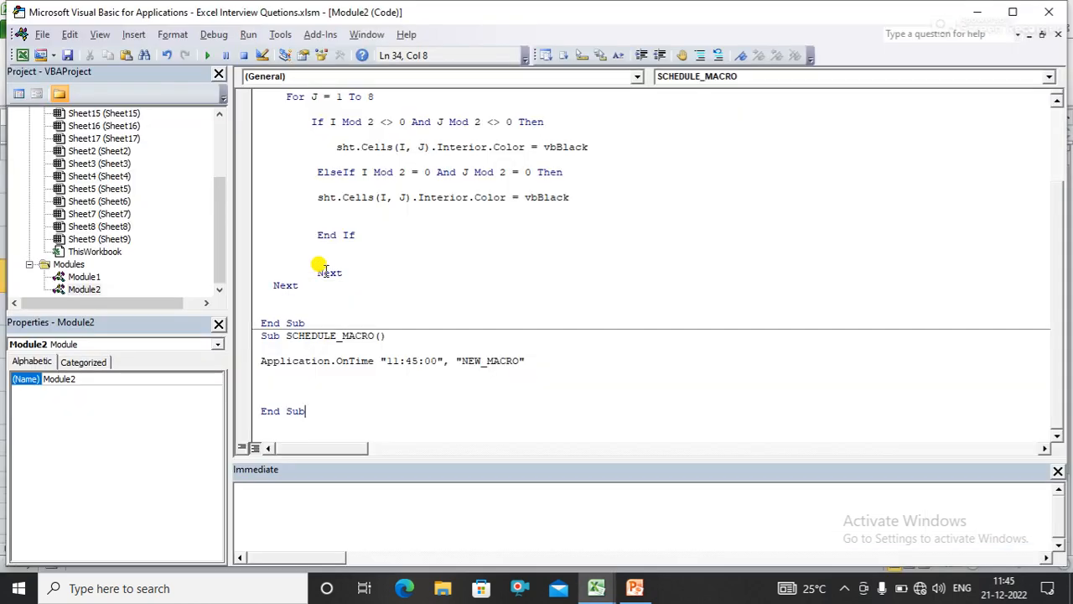
mouse_move(878, 154)
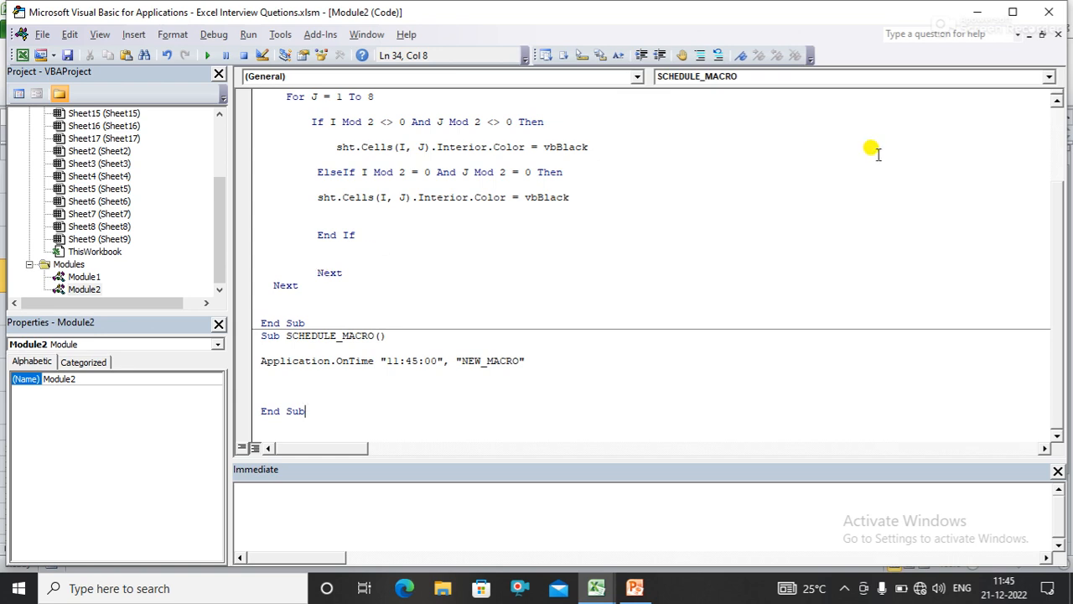
Scroll through Module2 and change the OnTime time string's minutes to include a 6
scroll(up, 3)
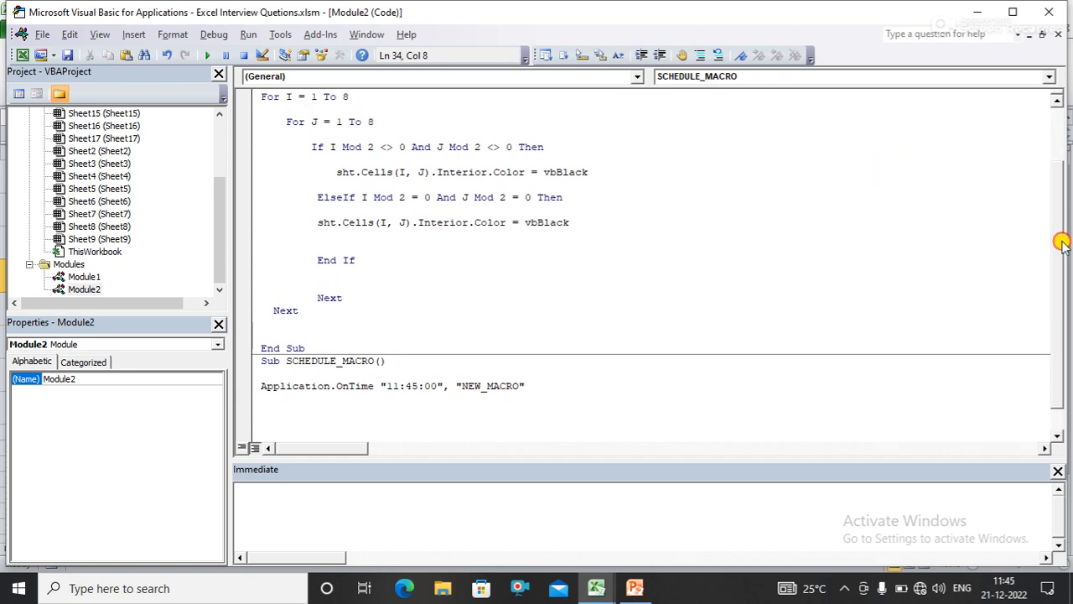
scroll(up, 3)
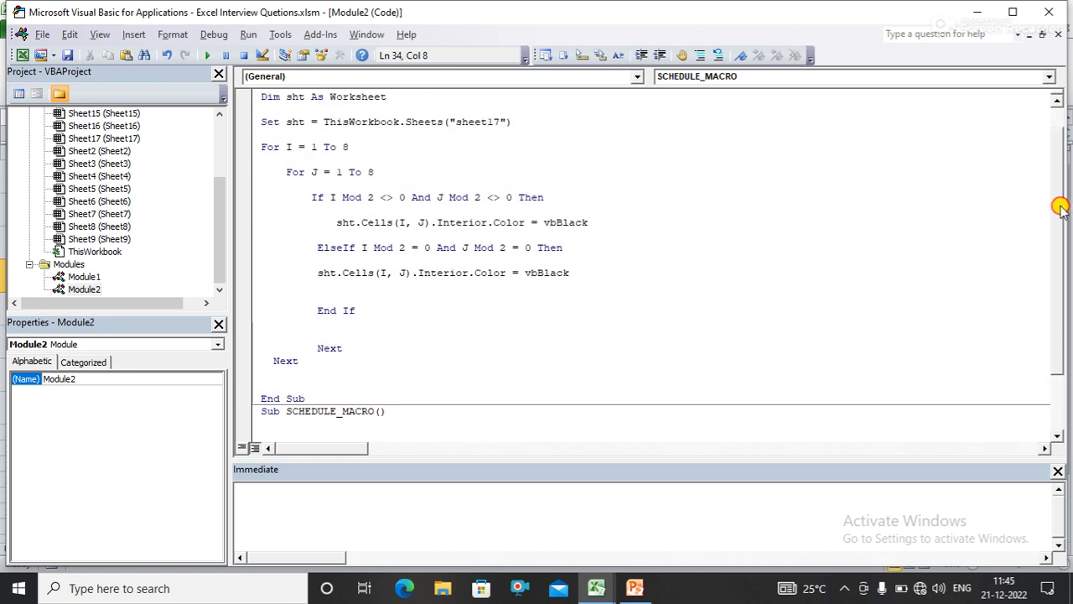
scroll(up, 3)
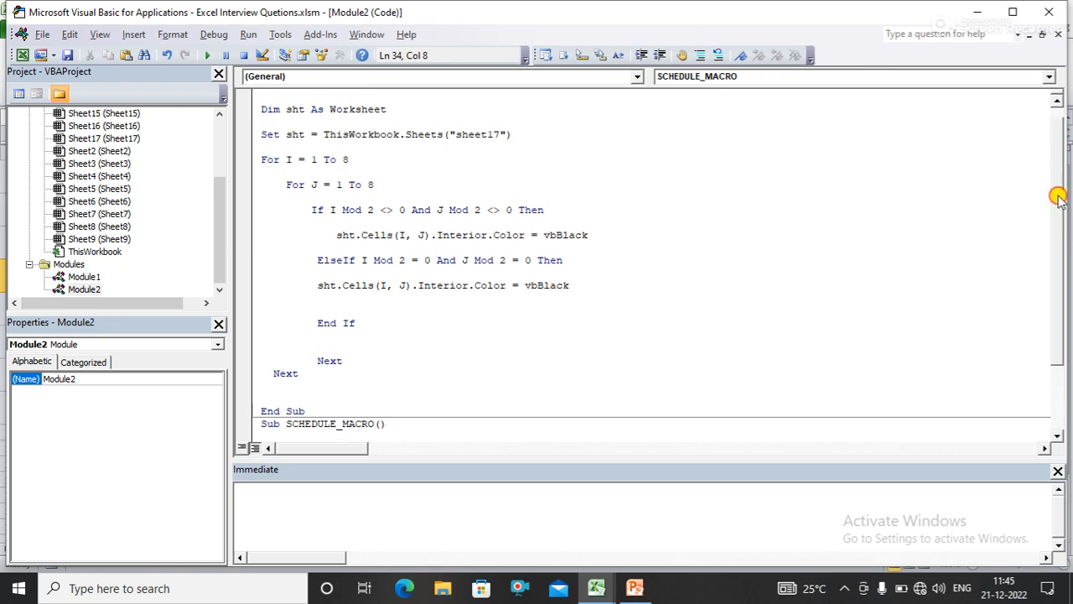
scroll(up, 3)
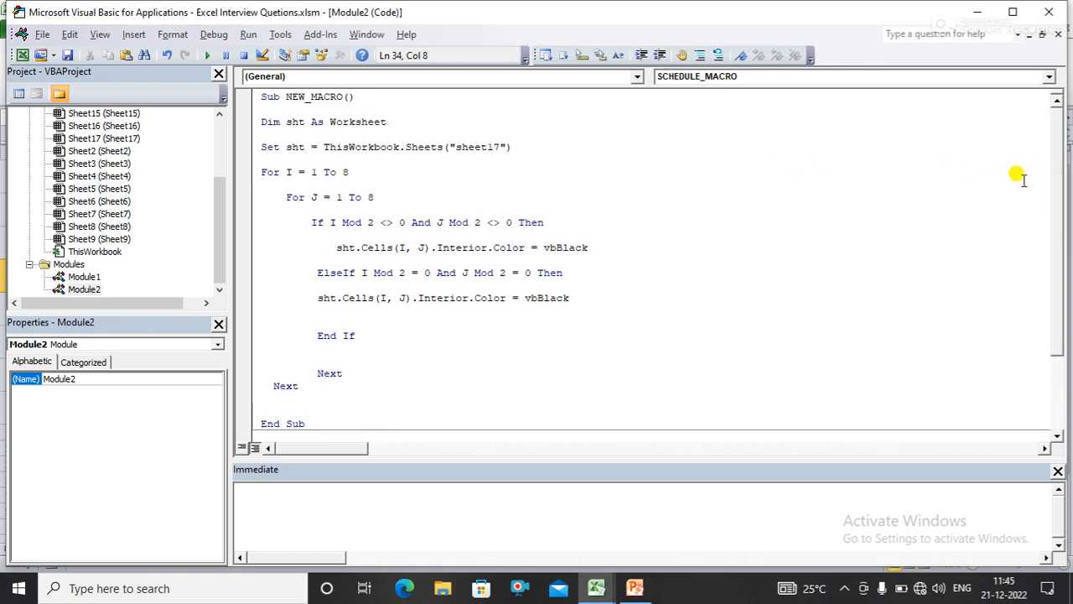
scroll(down, 3)
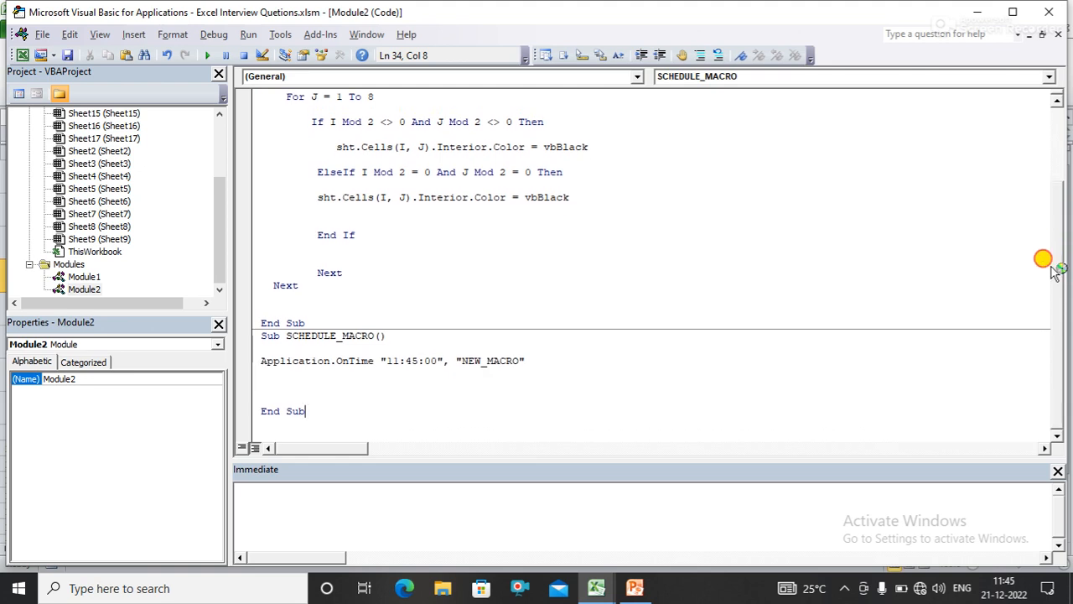
mouse_move(681, 302)
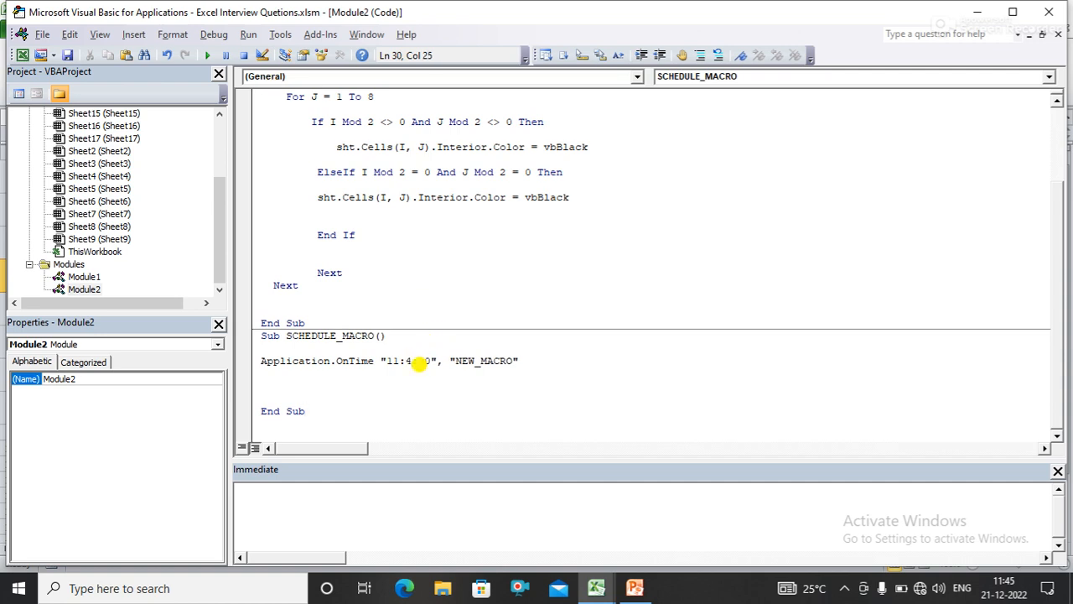
text(6)
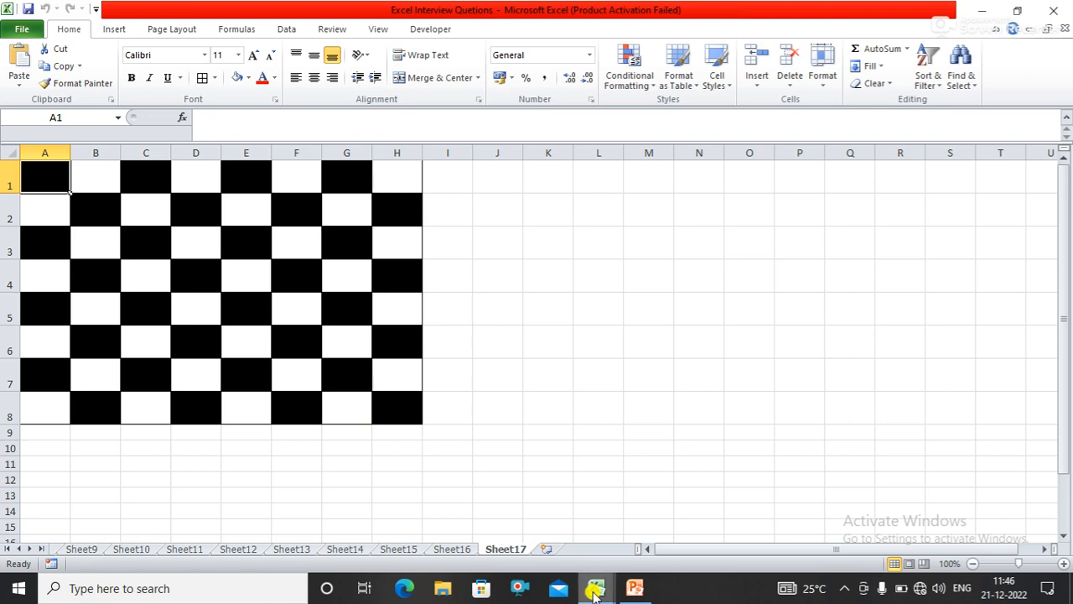
mouse_move(634, 588)
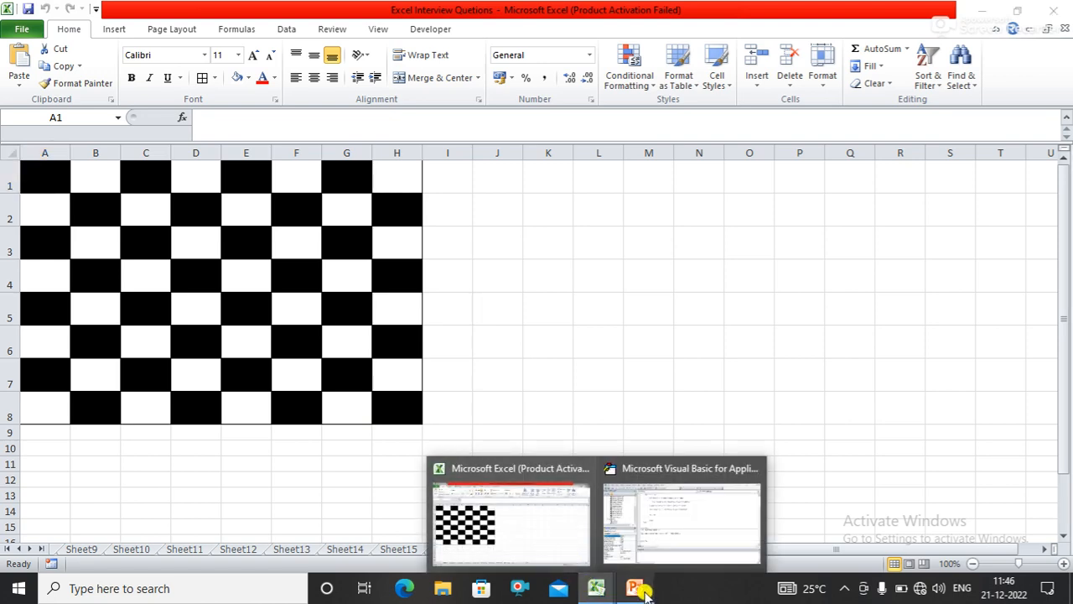
After Sheet17 shows the checkerboard, switch back to the PowerPoint scheduling slide
click(634, 588)
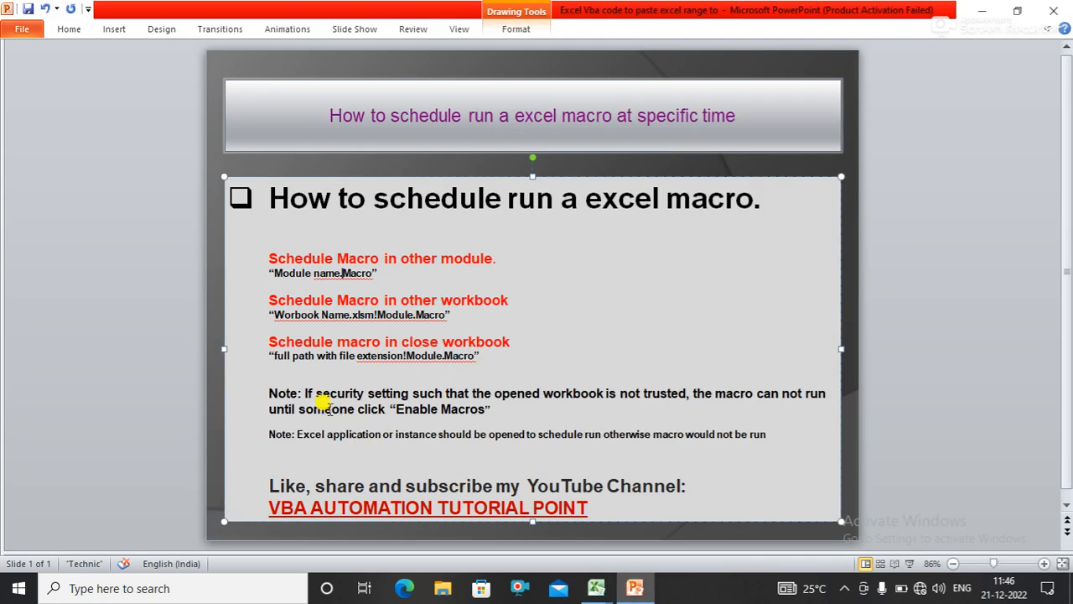